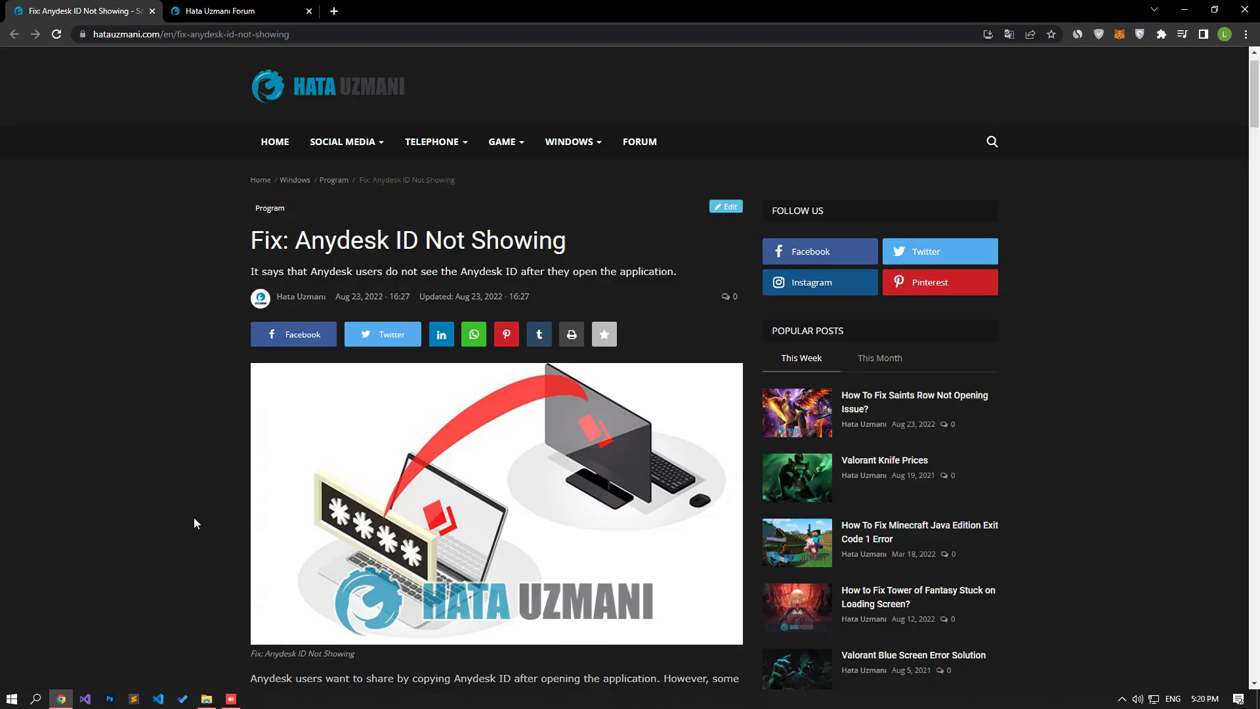
Scroll the AnyDesk ID fix article down to '1-) Anydesk May Not Be Installed'.
{"action": "scroll", "scroll_direction": "down", "scroll_amount": 3}
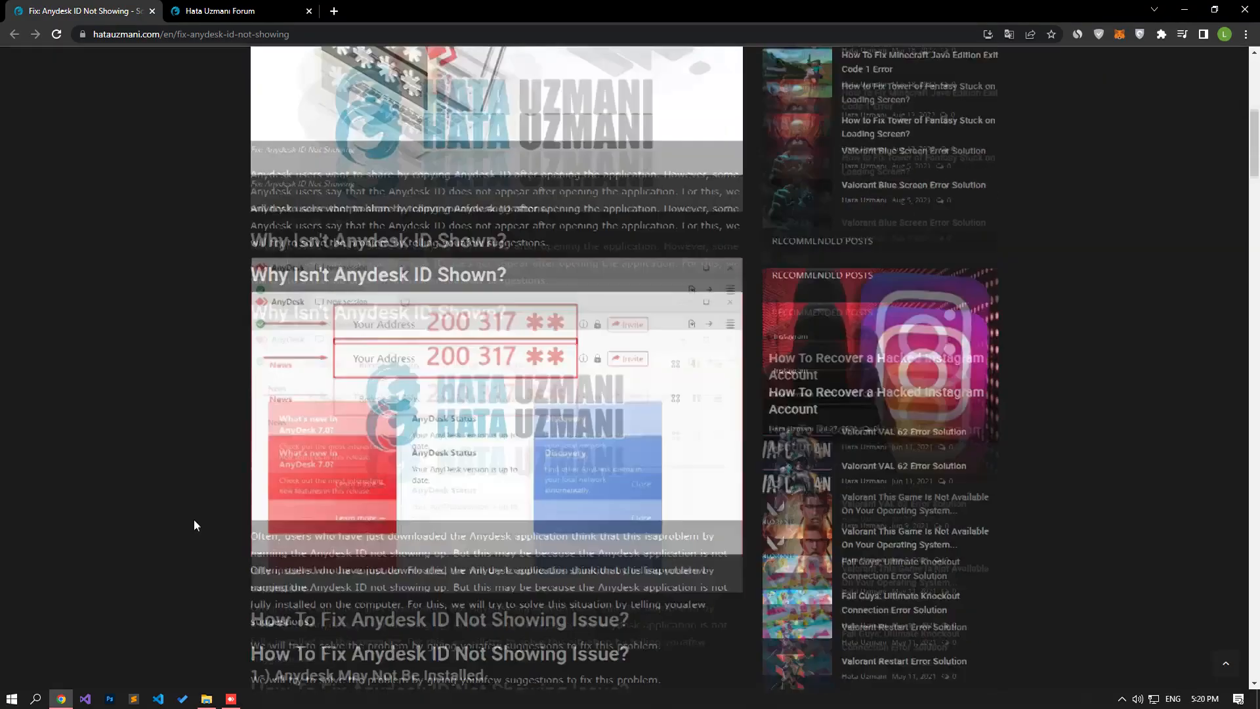
{"action": "scroll", "scroll_direction": "down", "scroll_amount": 3}
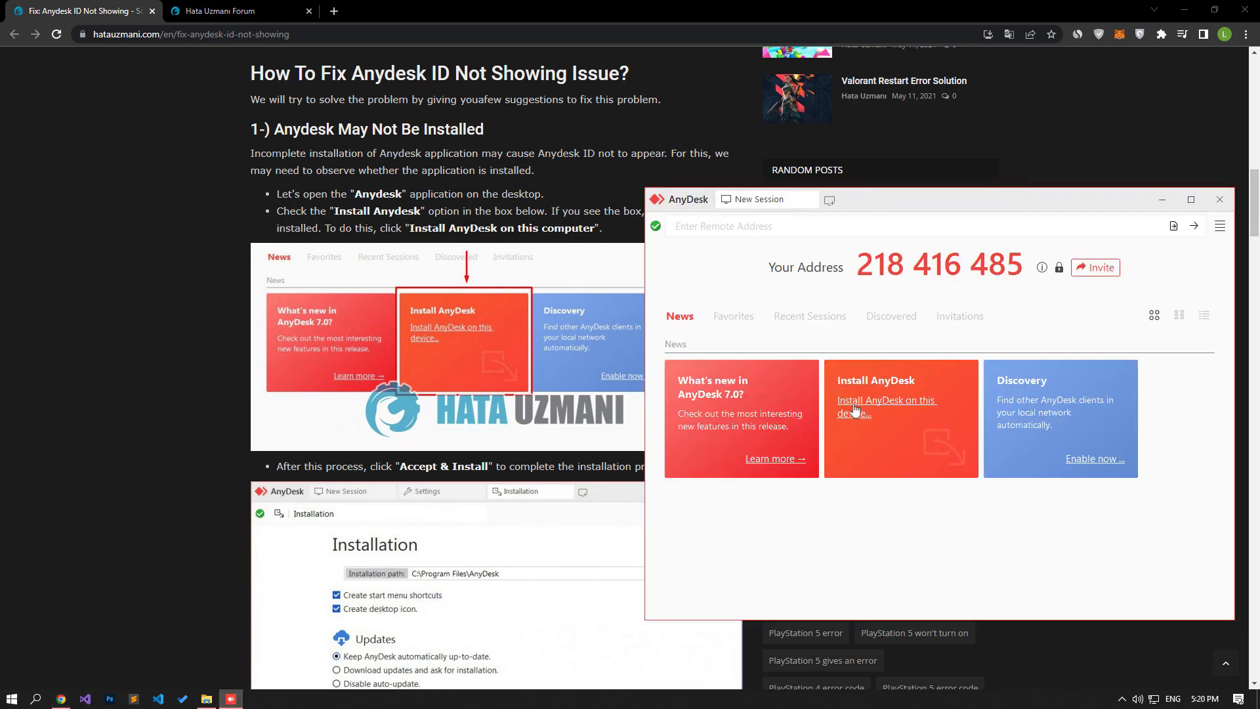
Install AnyDesk on this device, accepting the agreement to reach the Version 7 welcome.
{"action": "left_click", "coordinate": [887, 406]}
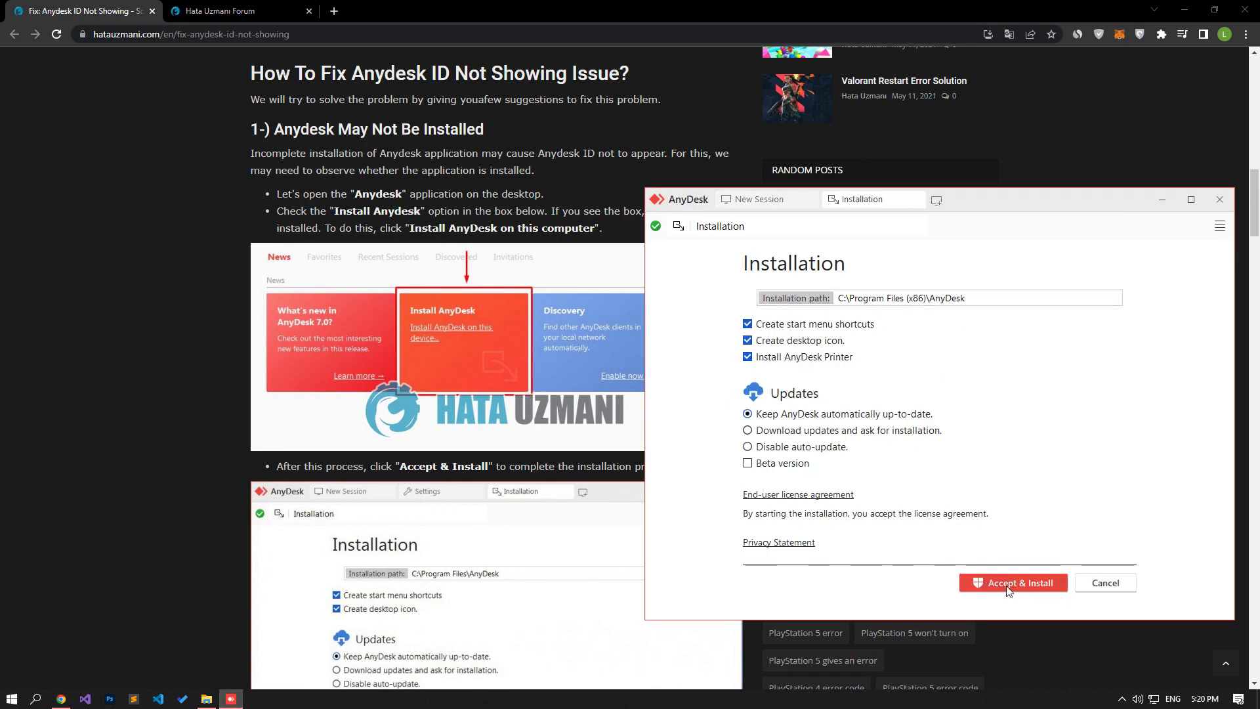
{"action": "left_click", "coordinate": [1012, 582]}
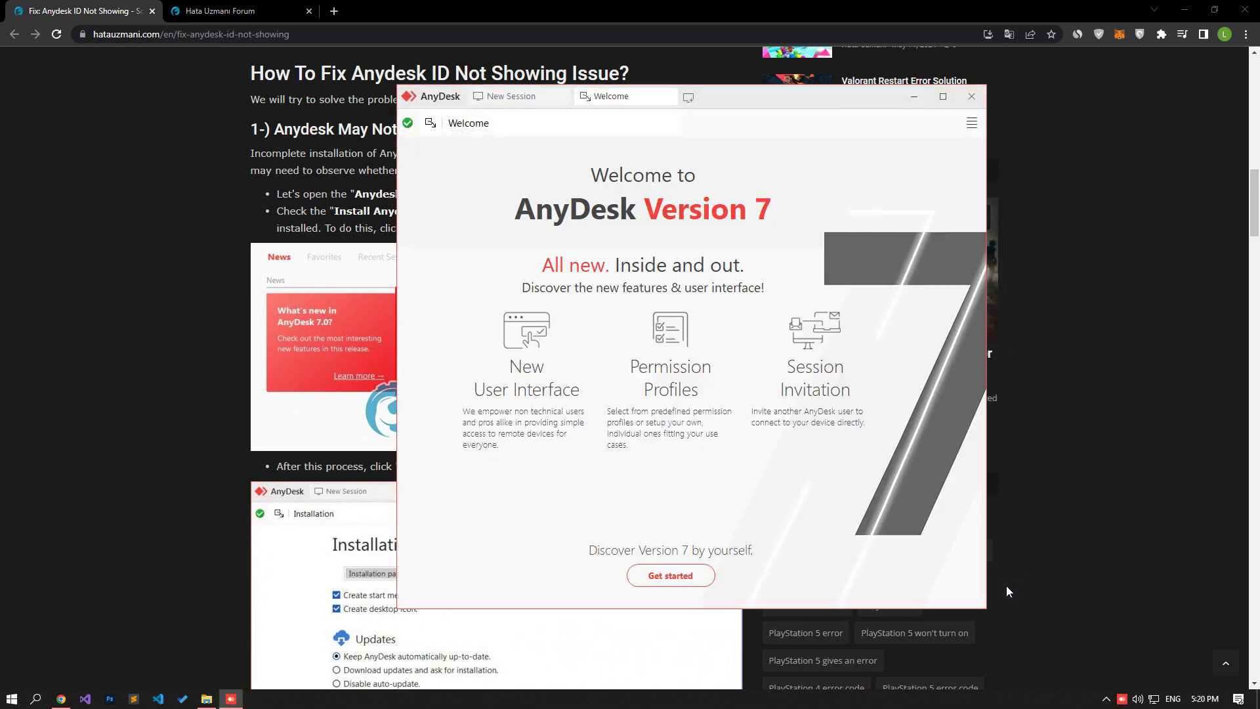
{"action": "mouse_move", "coordinate": [782, 306]}
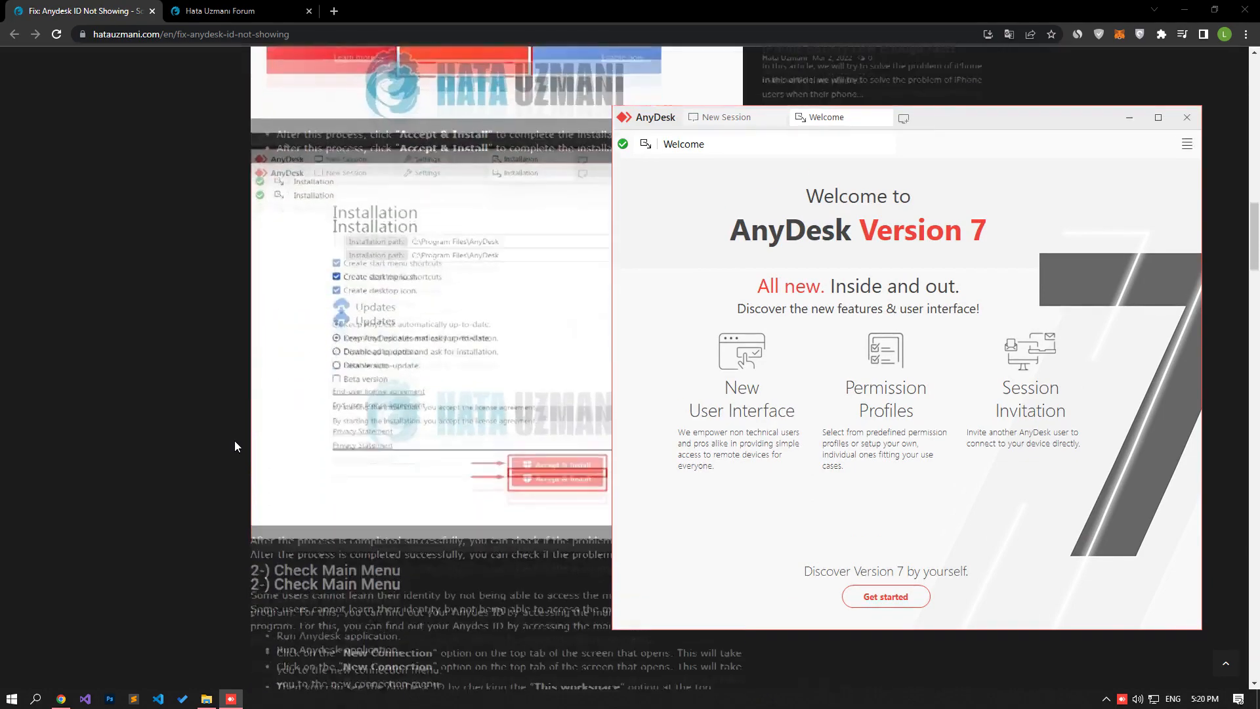
{"action": "scroll", "scroll_direction": "down", "scroll_amount": 3}
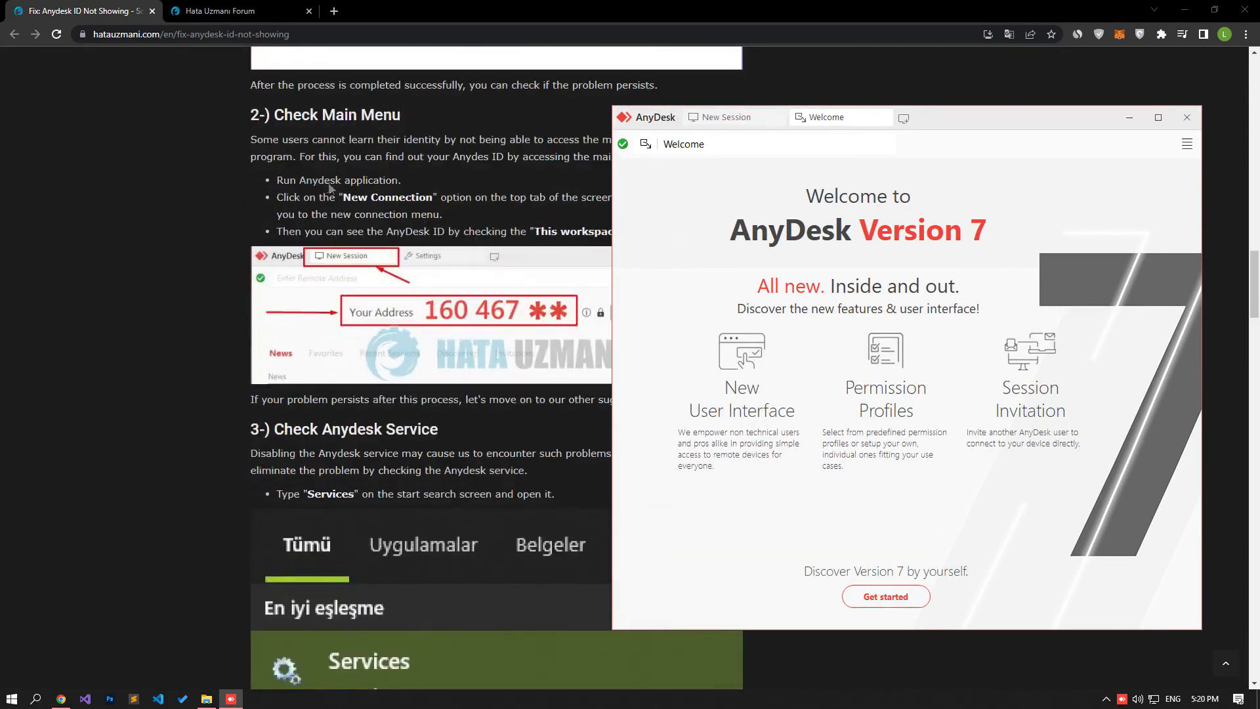
{"action": "mouse_move", "coordinate": [699, 154]}
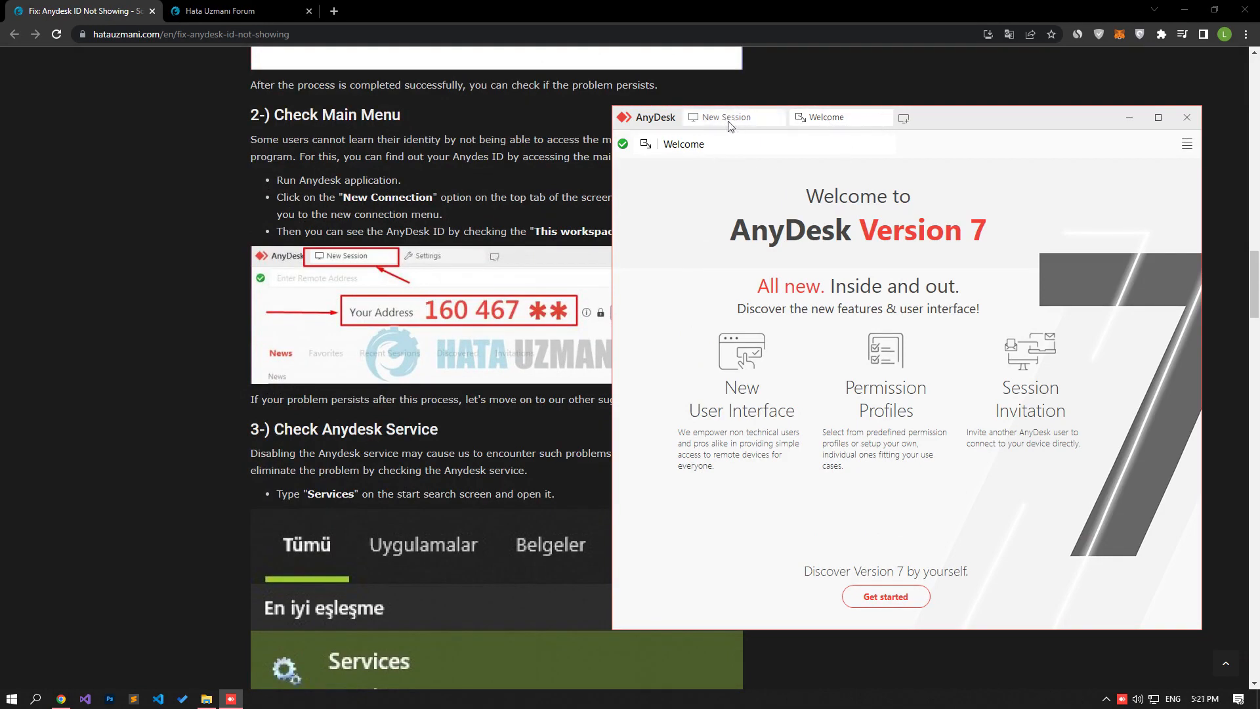
{"action": "left_click", "coordinate": [722, 117]}
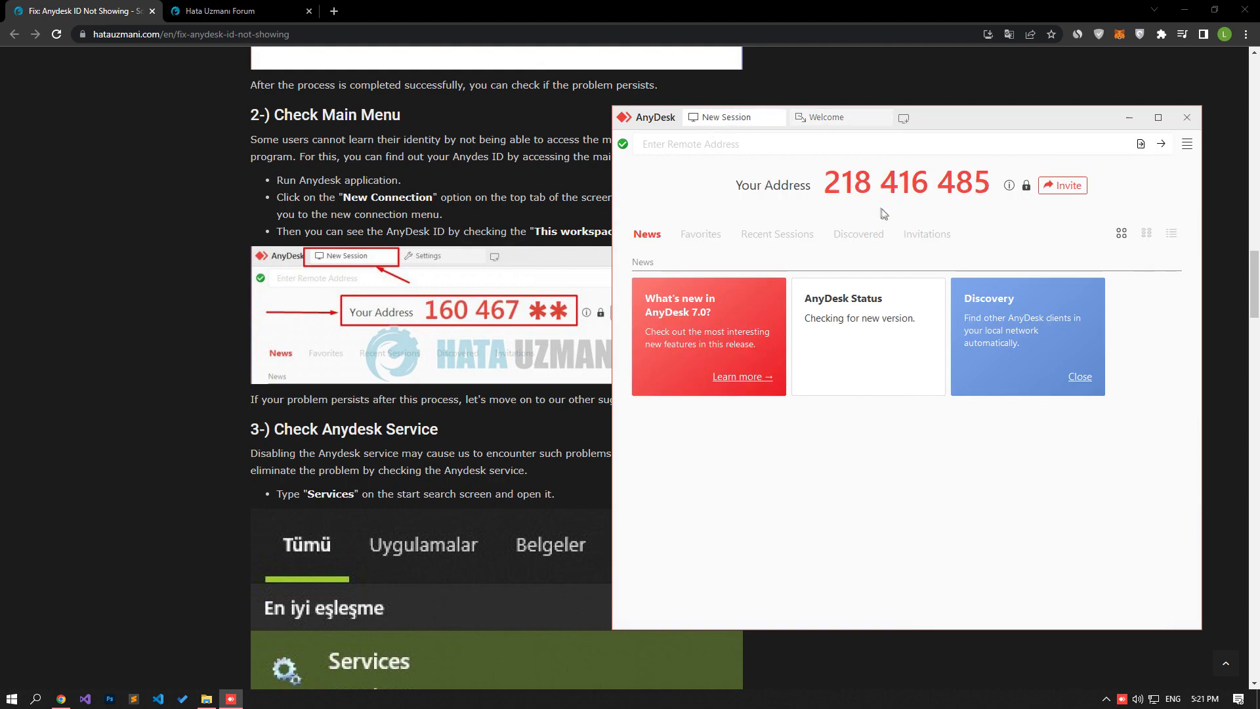
{"action": "mouse_move", "coordinate": [907, 182]}
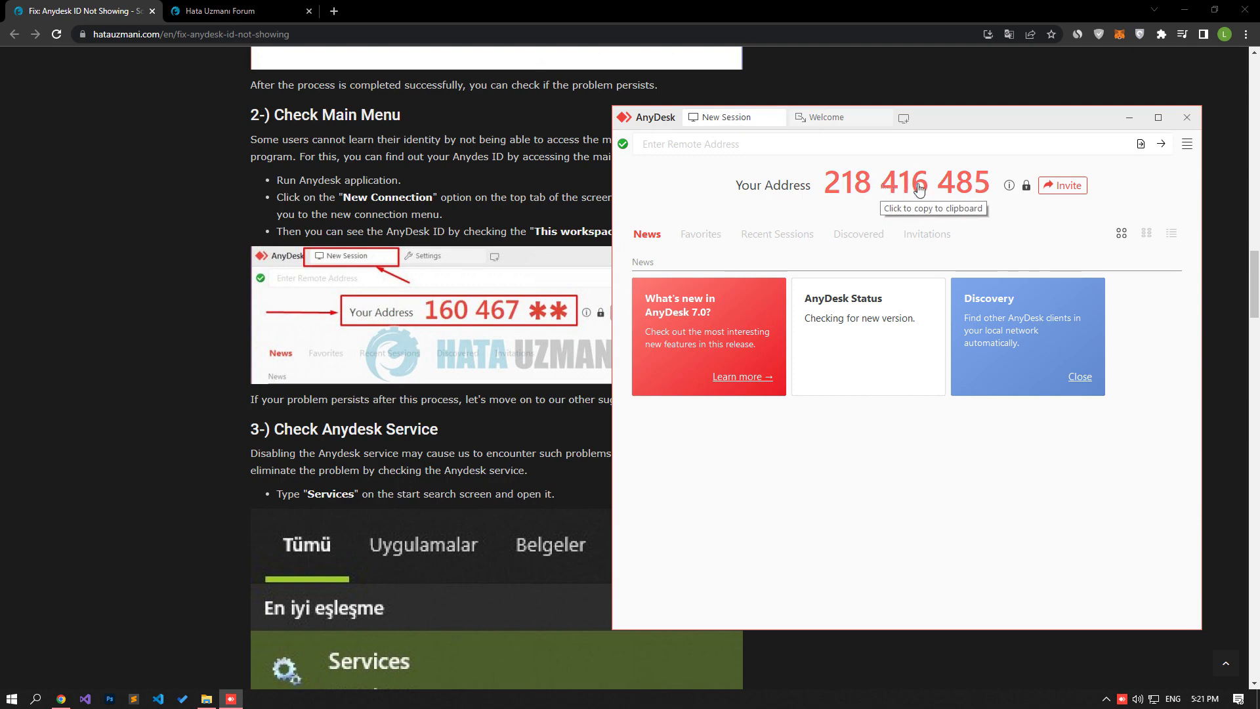
{"action": "mouse_move", "coordinate": [978, 208]}
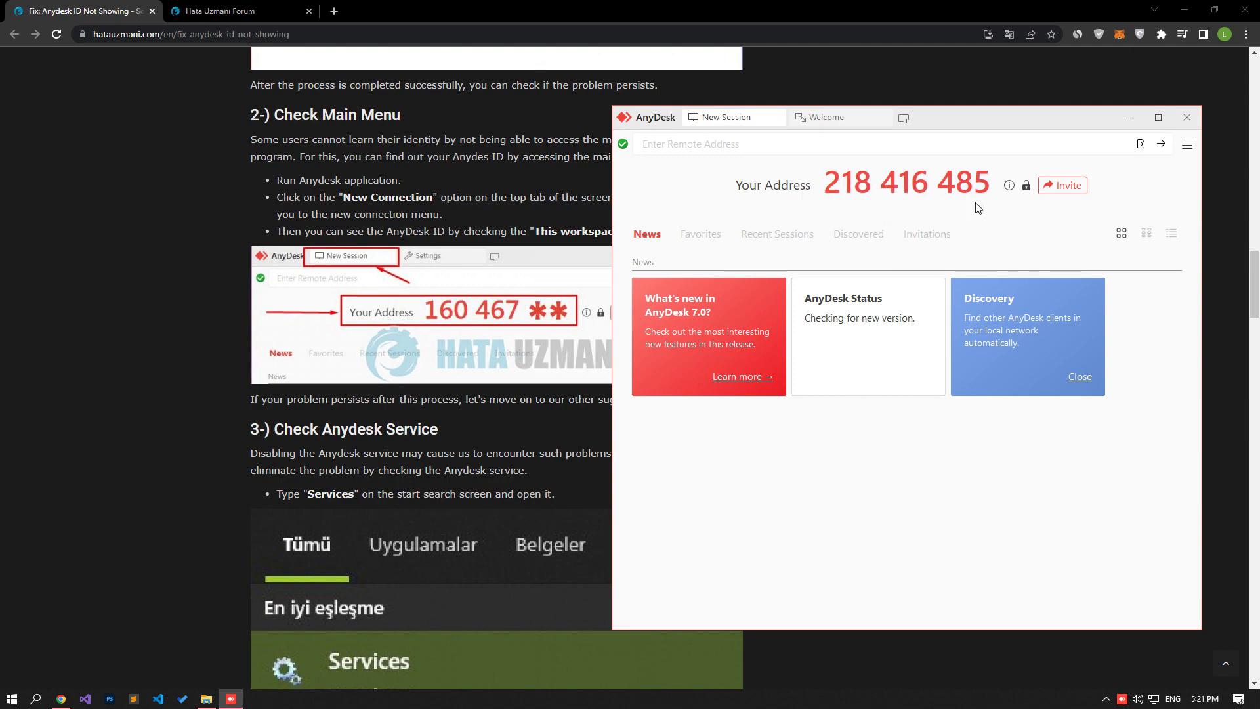
{"action": "mouse_move", "coordinate": [198, 382]}
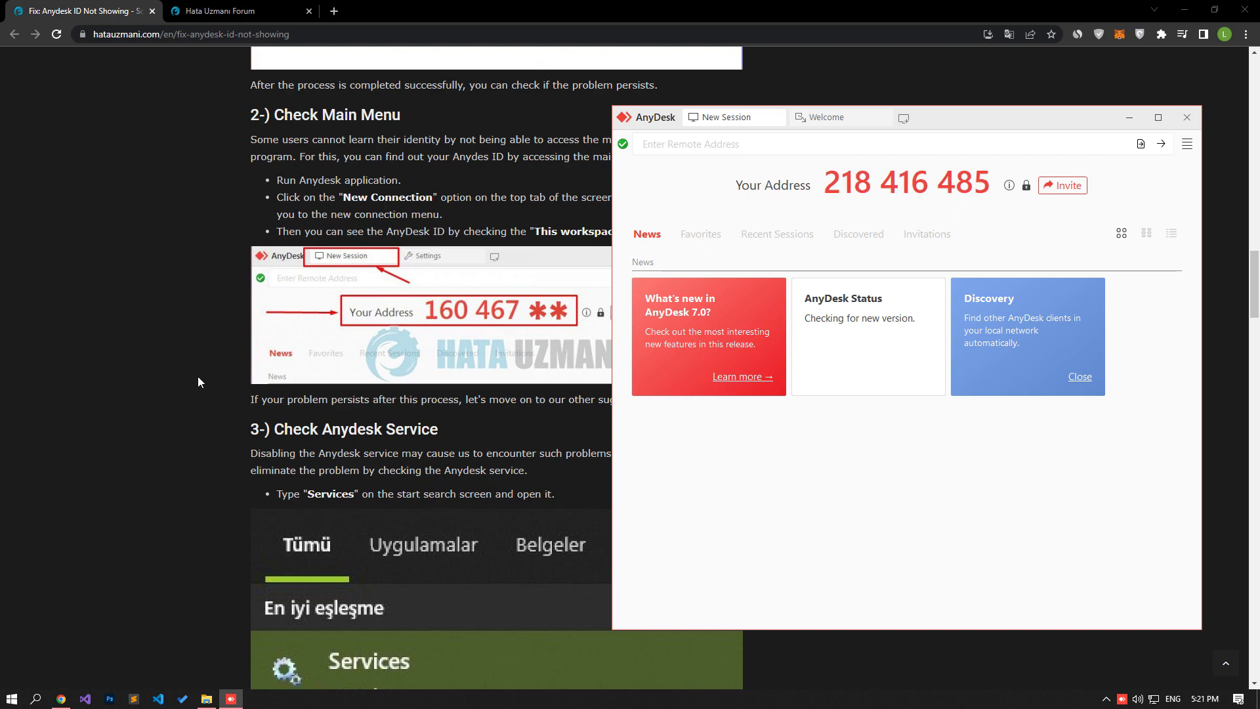
{"action": "scroll", "scroll_direction": "down", "scroll_amount": 3}
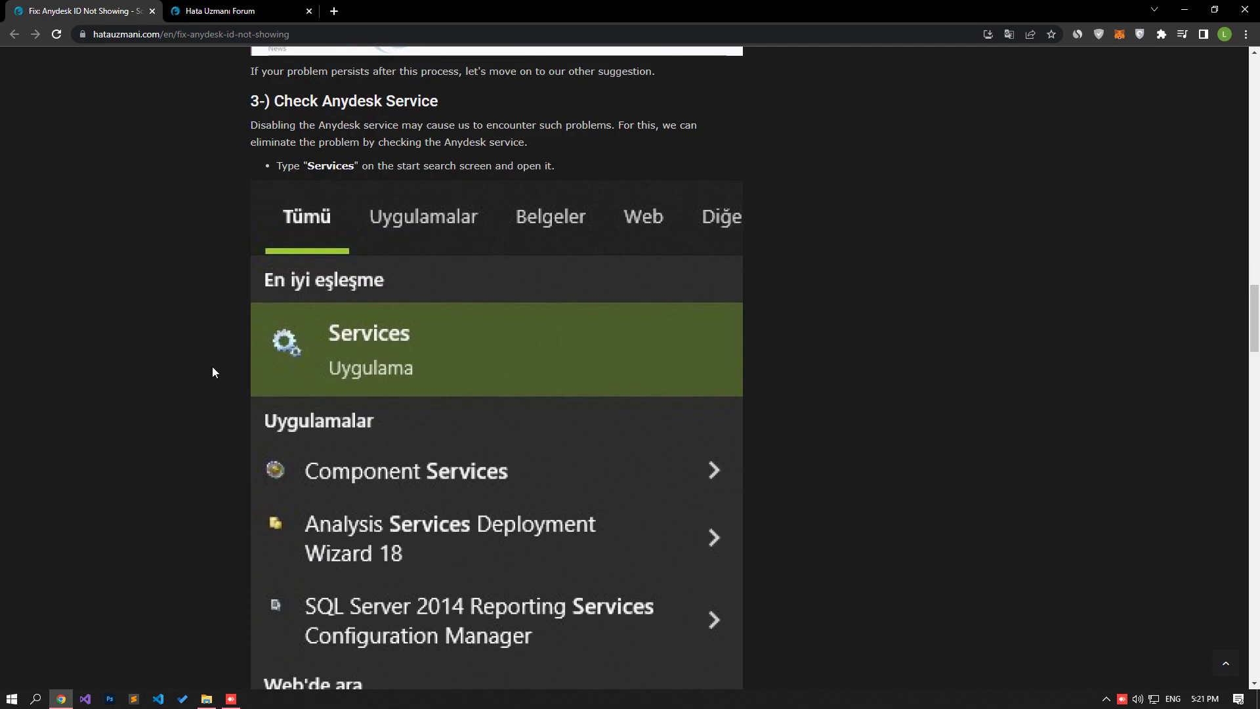
Search Start for Services and open the Windows Services app.
{"action": "type", "text": "se"}
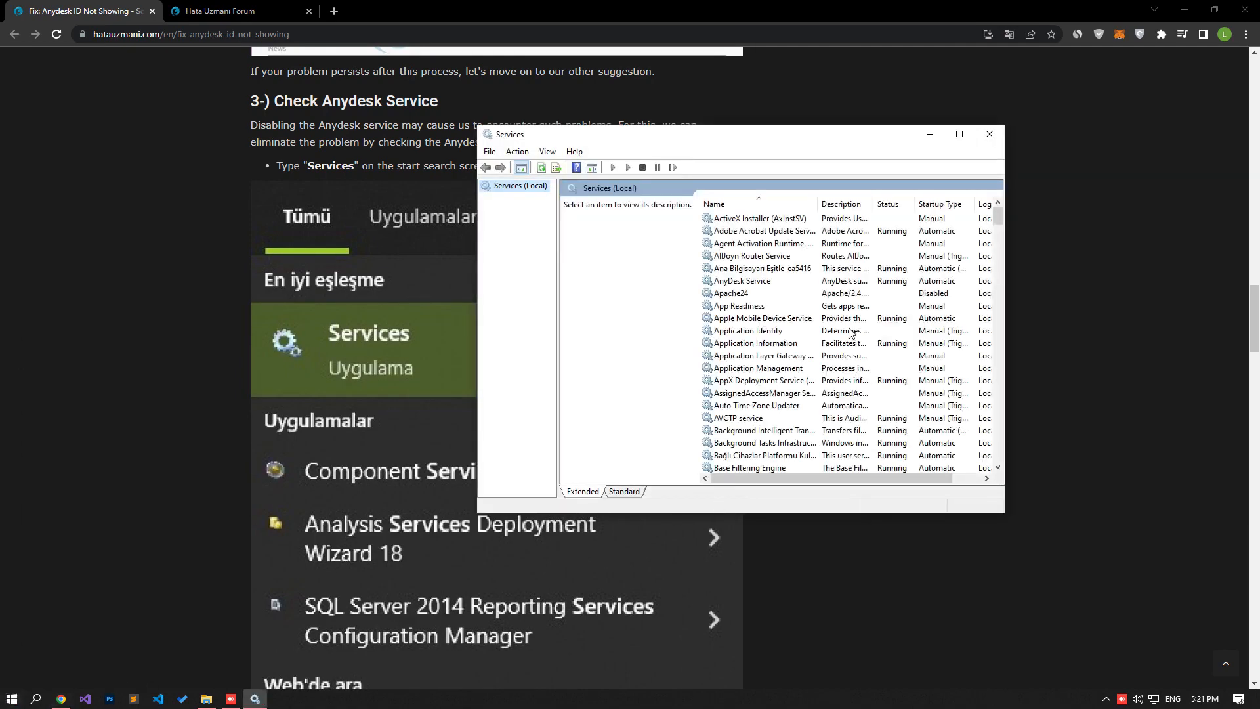
Set AnyDesk Service startup to Automatic, confirm it is Running, and close its properties.
{"action": "left_click", "coordinate": [748, 330]}
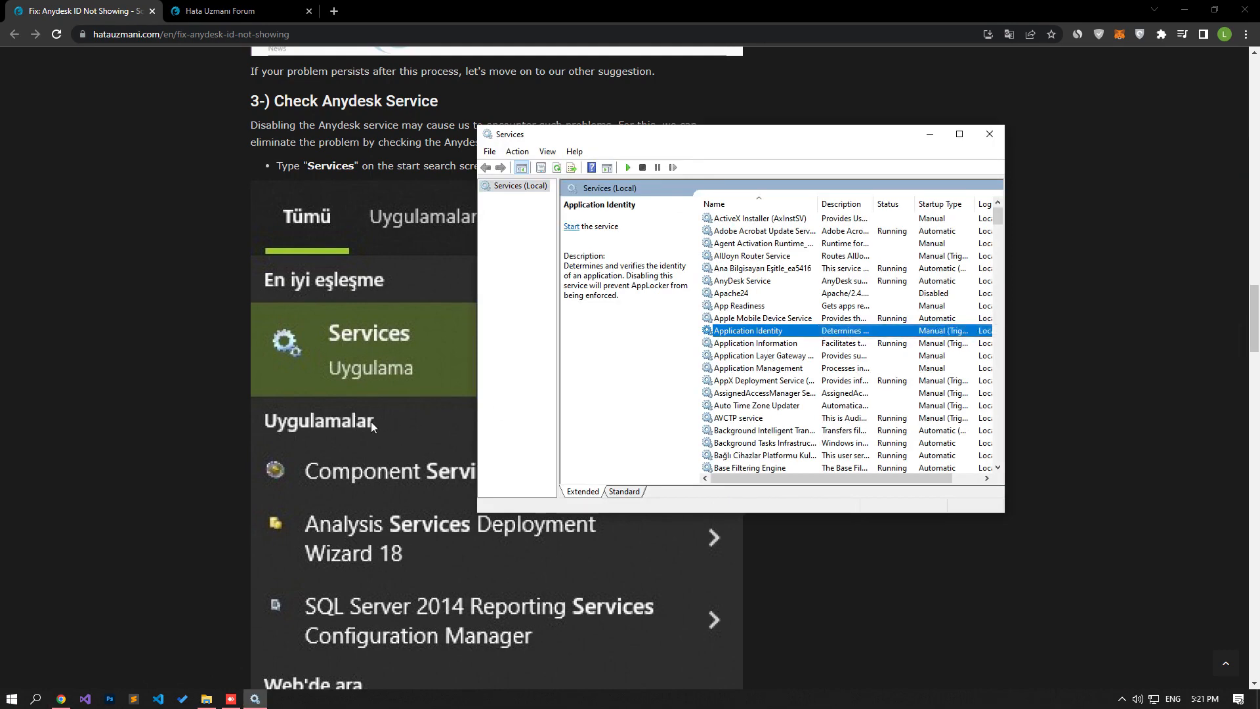
{"action": "left_click", "coordinate": [762, 394]}
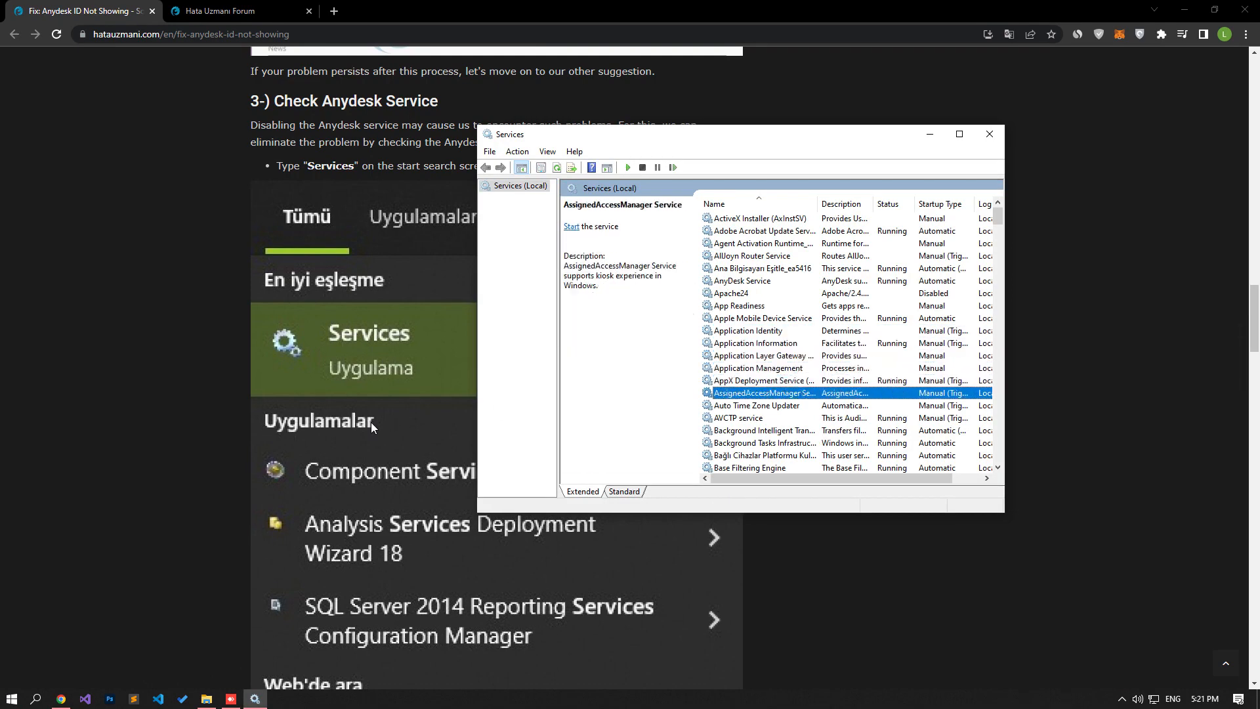
{"action": "left_click", "coordinate": [760, 268]}
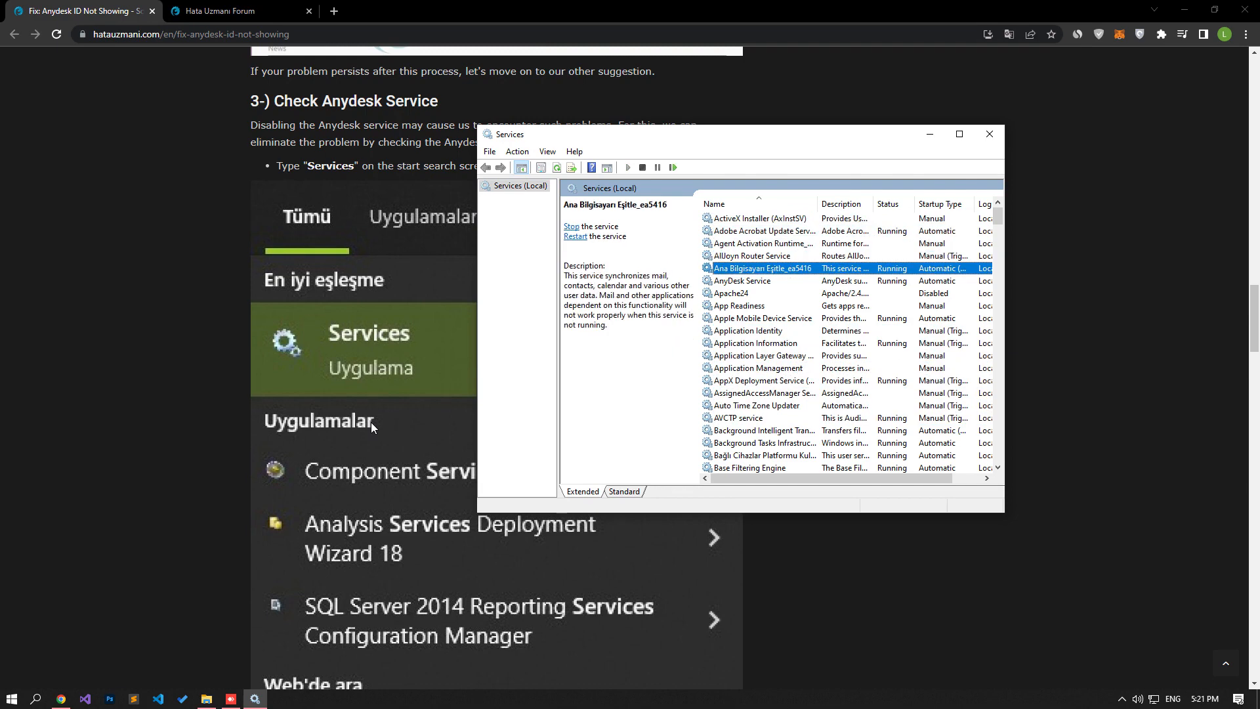
{"action": "left_click", "coordinate": [741, 281]}
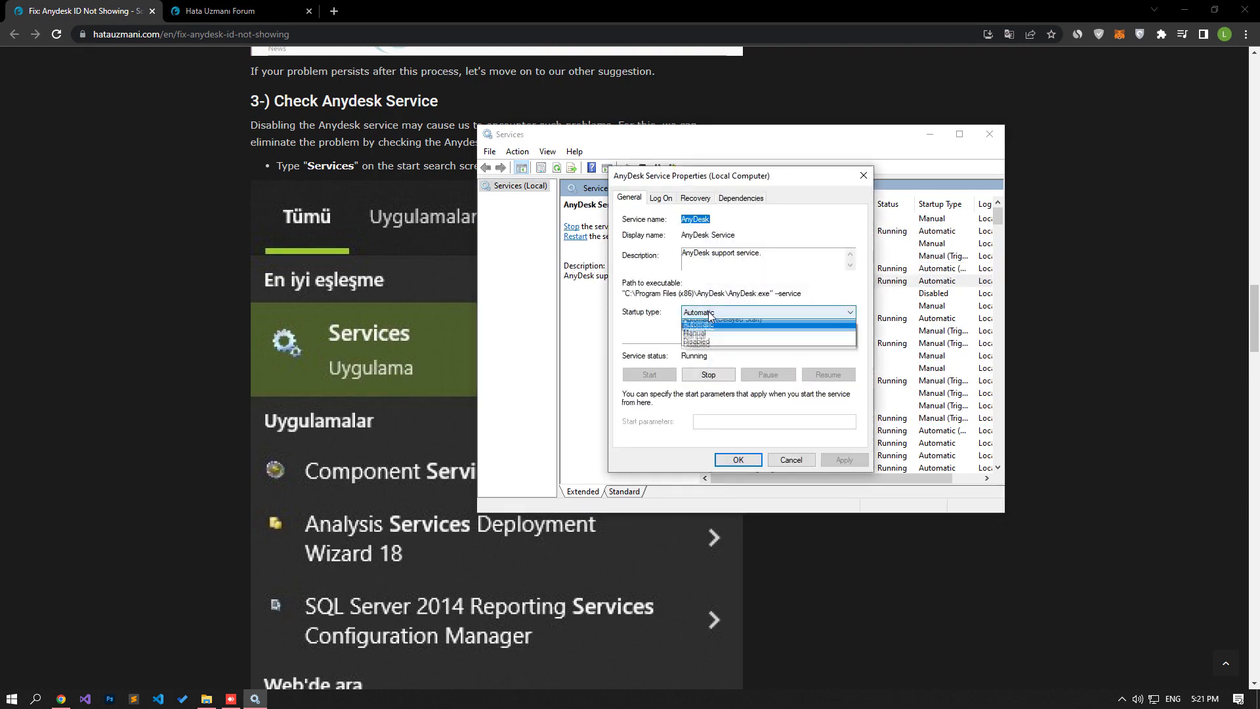
{"action": "left_click", "coordinate": [696, 311]}
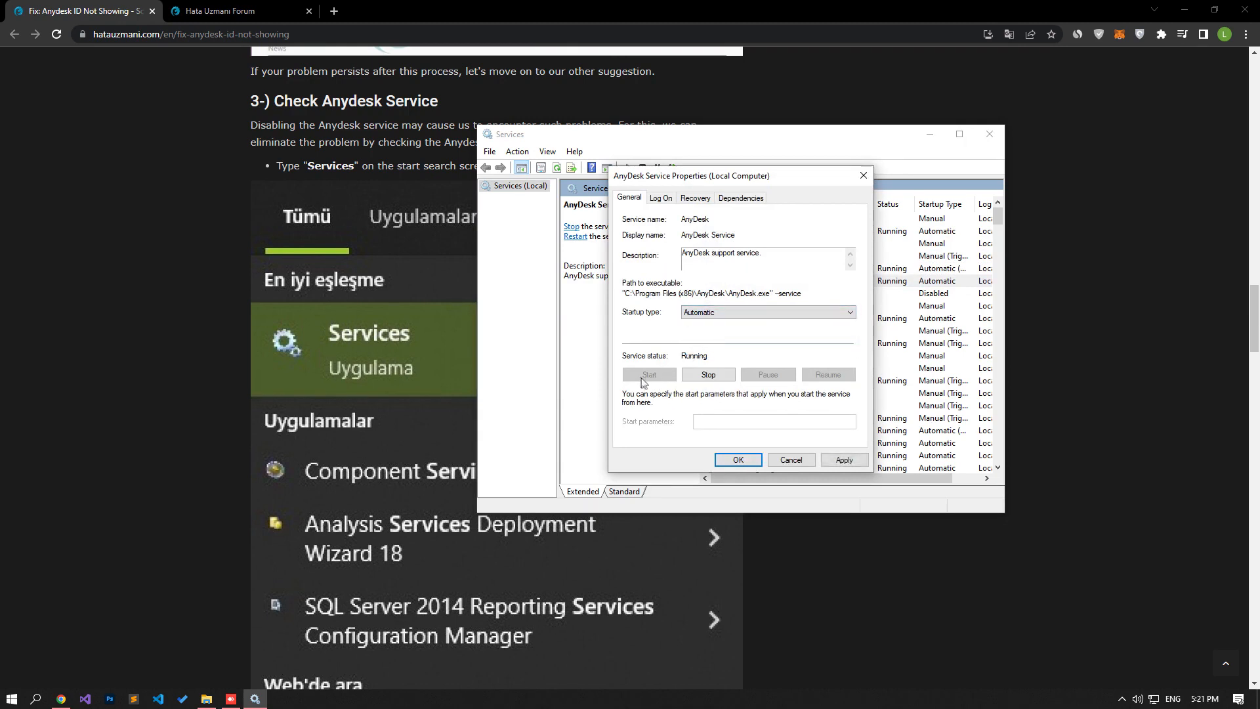
{"action": "mouse_move", "coordinate": [708, 369]}
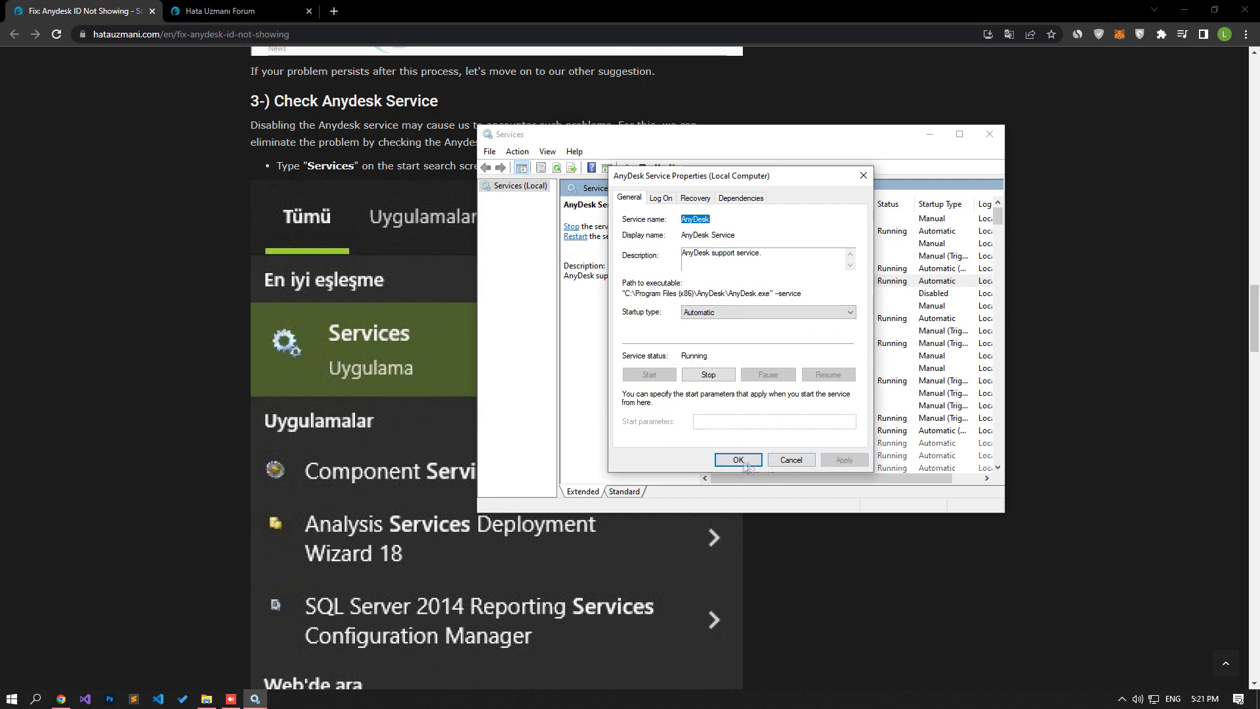
{"action": "left_click", "coordinate": [737, 459]}
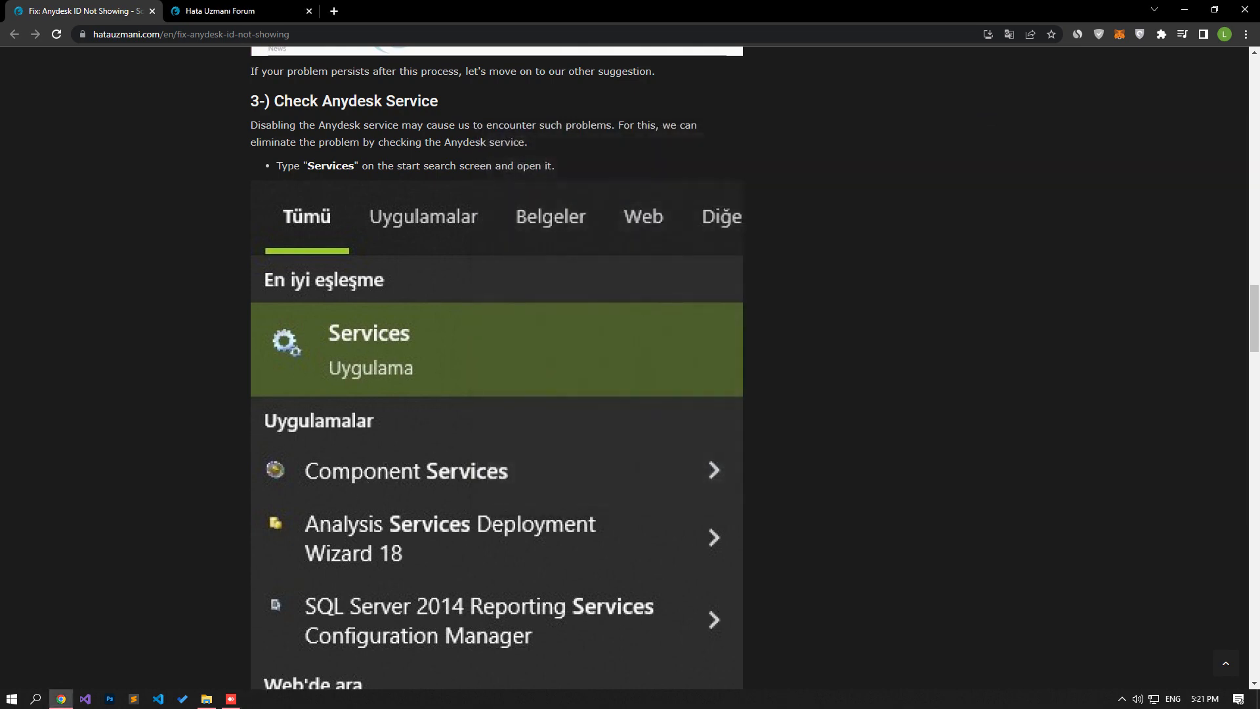
{"action": "left_click", "coordinate": [231, 698]}
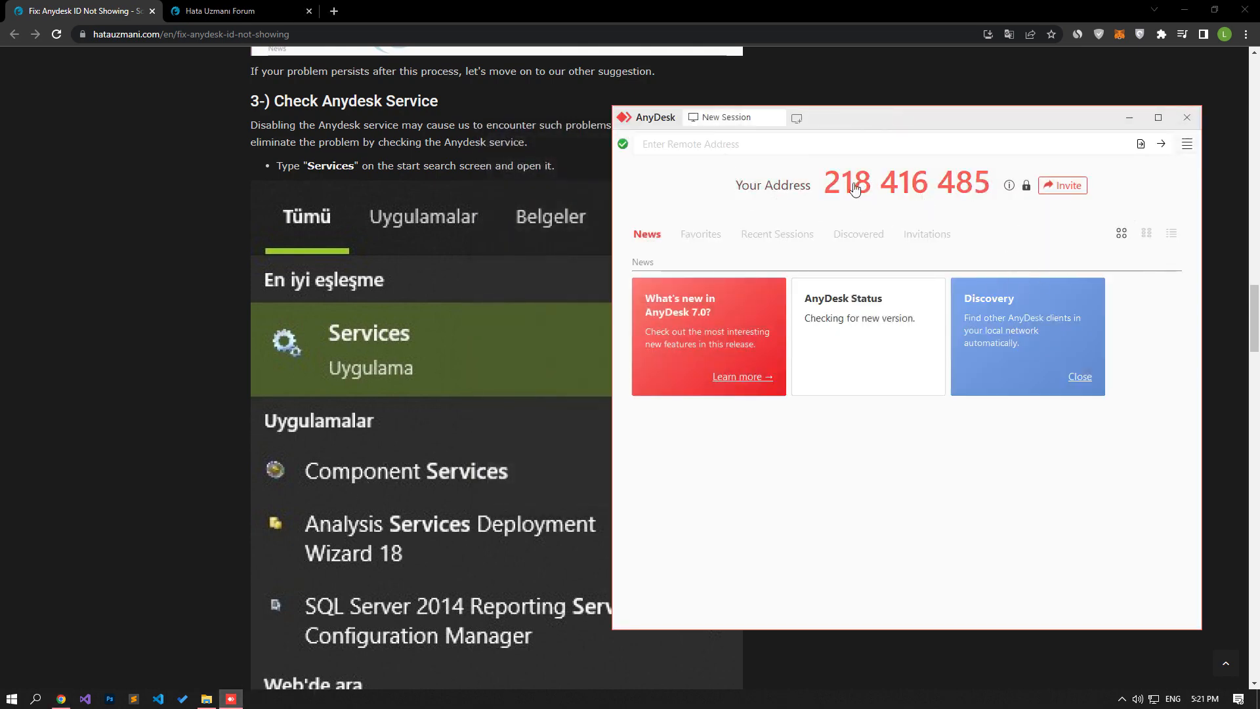
{"action": "mouse_move", "coordinate": [919, 193]}
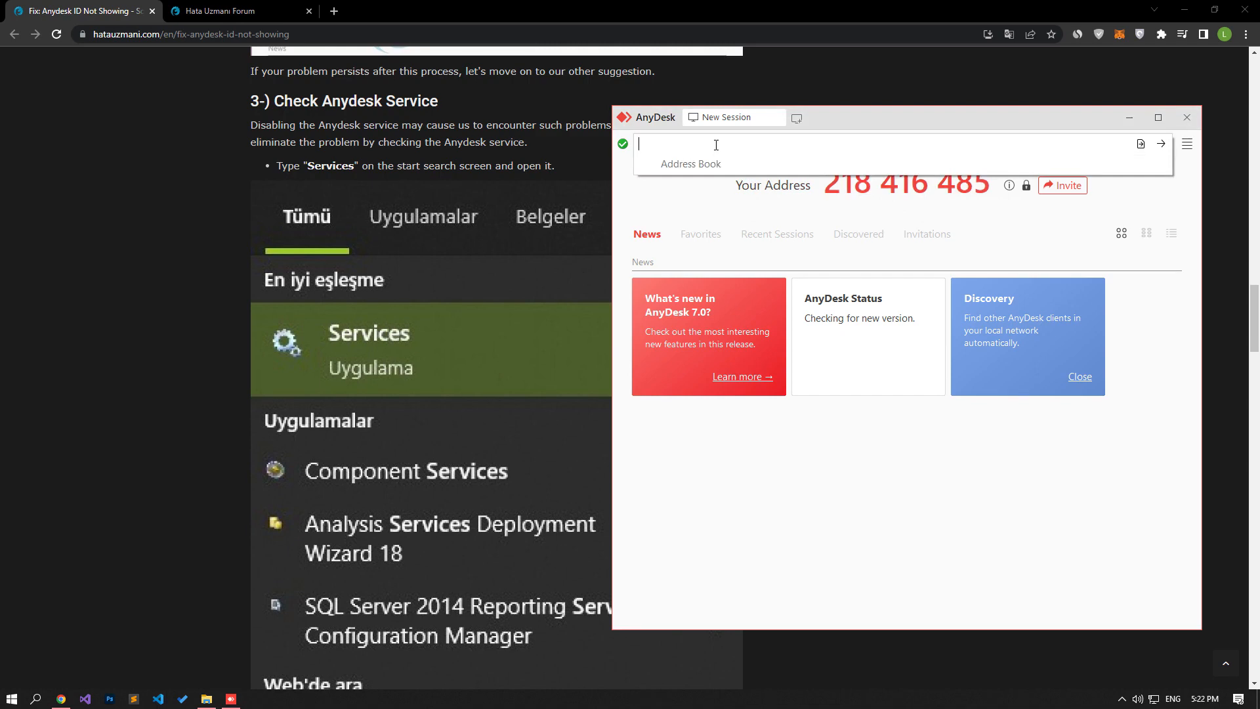
{"action": "type", "text": "218416485"}
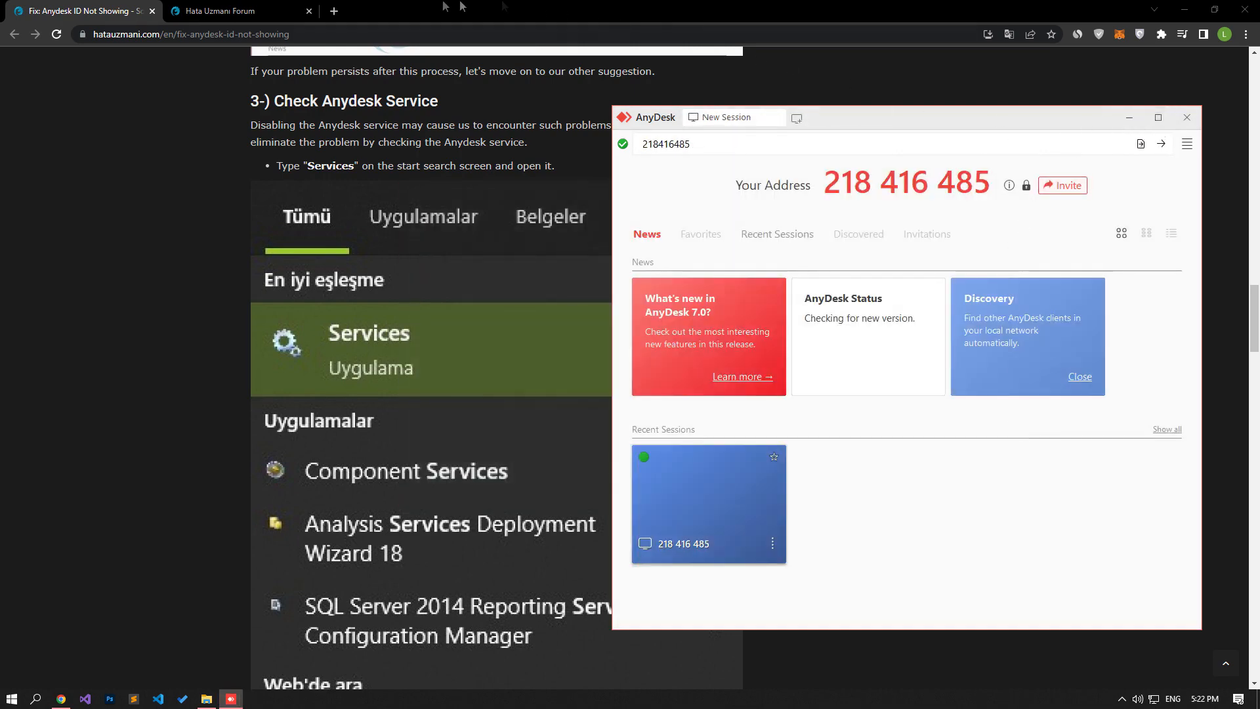
{"action": "left_click", "coordinate": [233, 12]}
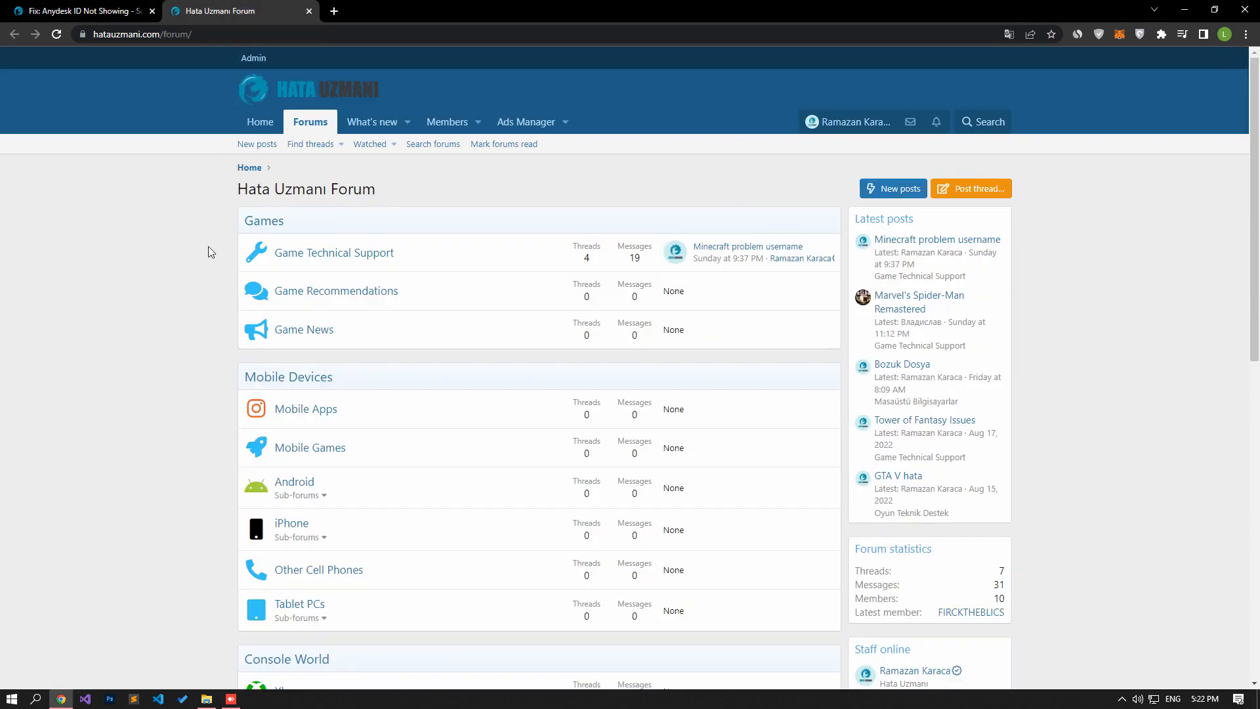
Start a new thread on the Hata Uzmanı Forum to bring up forum selection.
{"action": "left_click", "coordinate": [970, 189]}
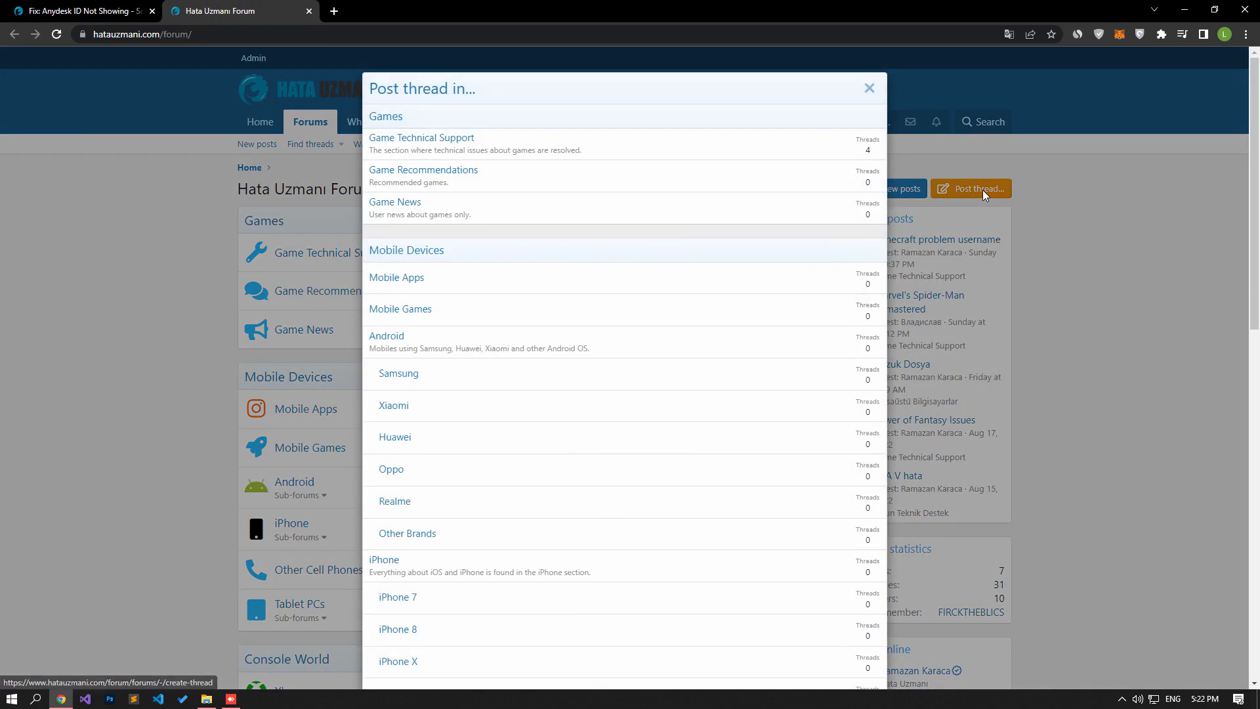